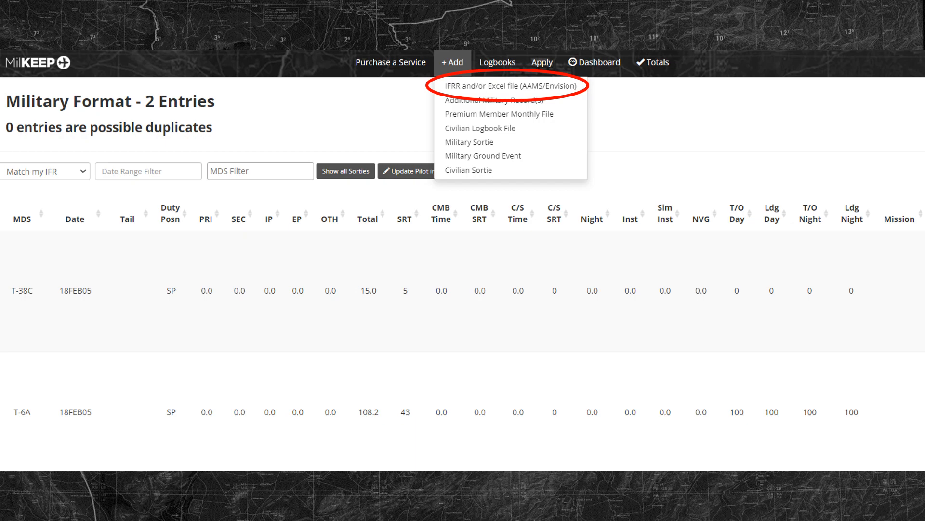
Choose 'IFRR and/or Excel file (AAMS/Envision)' from the + Add menu to reach the upload page
{"action": "left_click", "coordinate": [510, 86]}
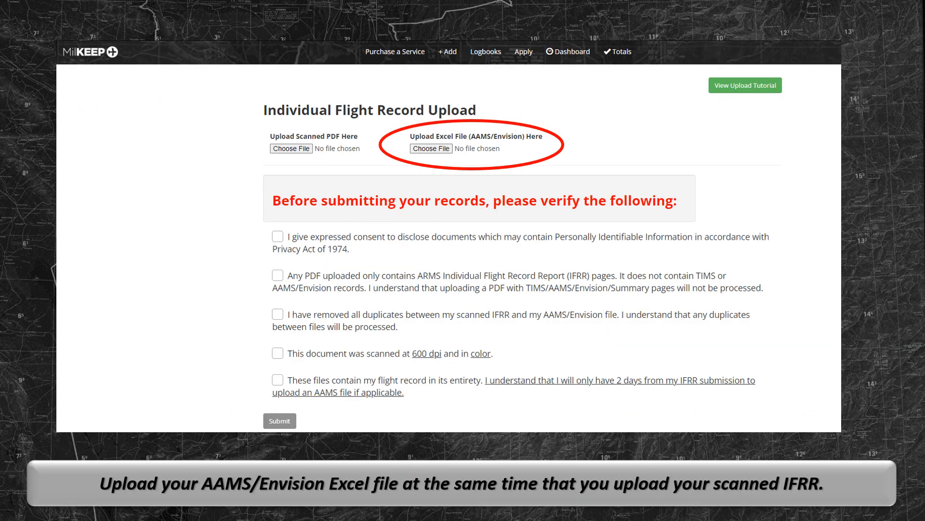